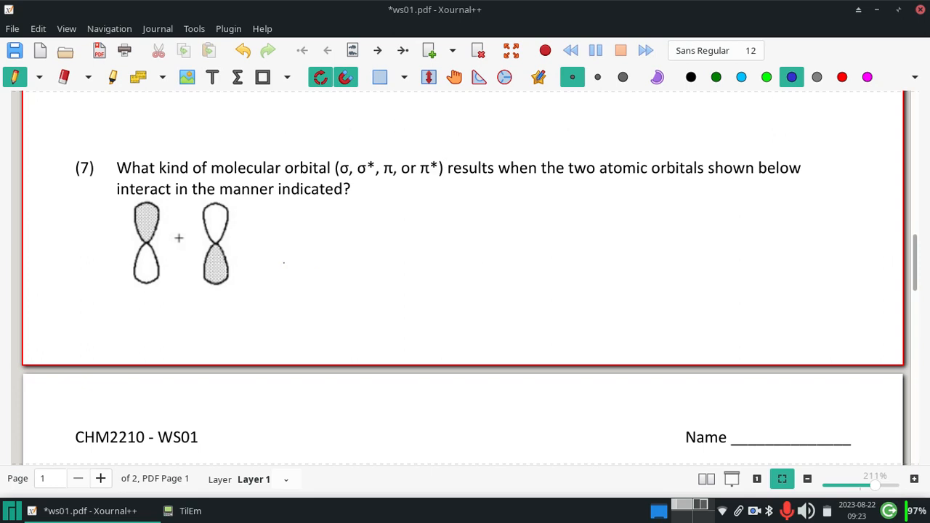
Step: Draw an arrow right from the p orbitals to an upper and lower π lobe
drag(286, 260, 374, 295)
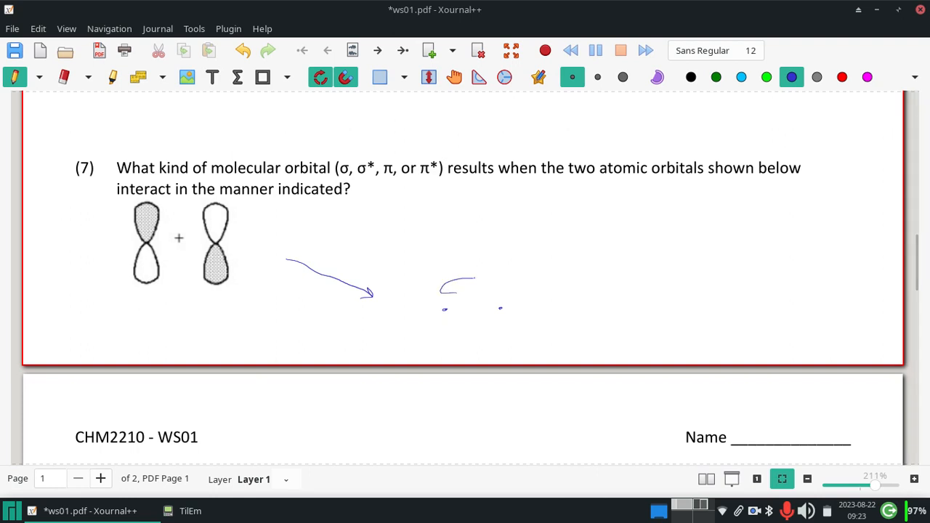
drag(440, 276, 505, 291)
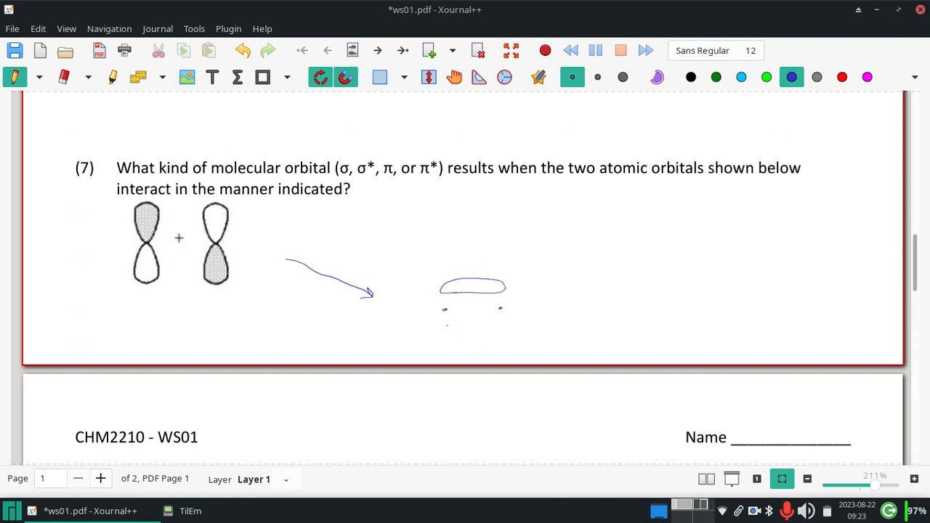
drag(440, 323, 508, 330)
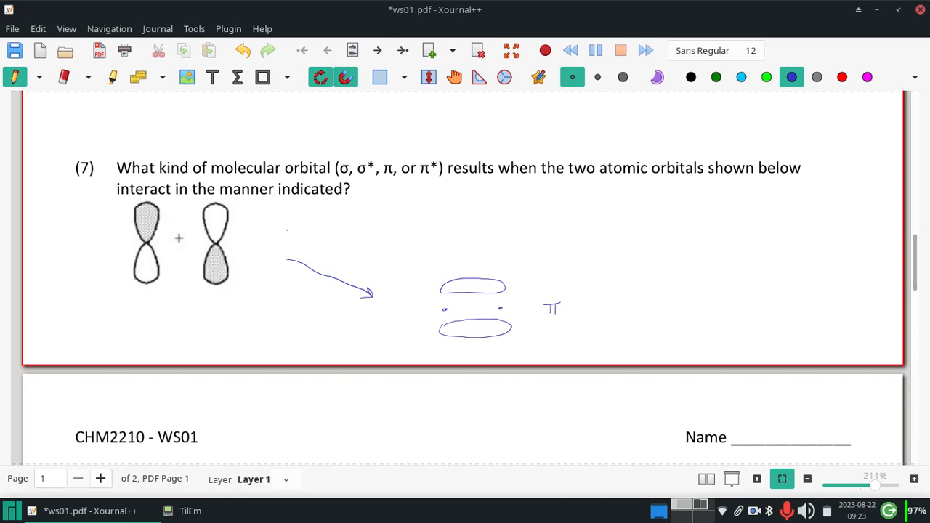
Step: Draw an up-right arrow and start two tilted lobes left of the dashed node
drag(287, 231, 388, 220)
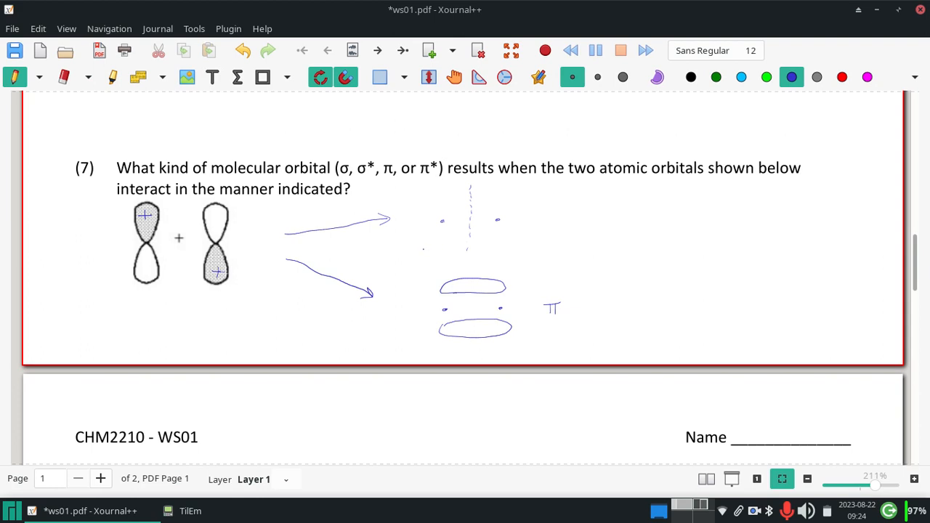
drag(421, 244, 443, 233)
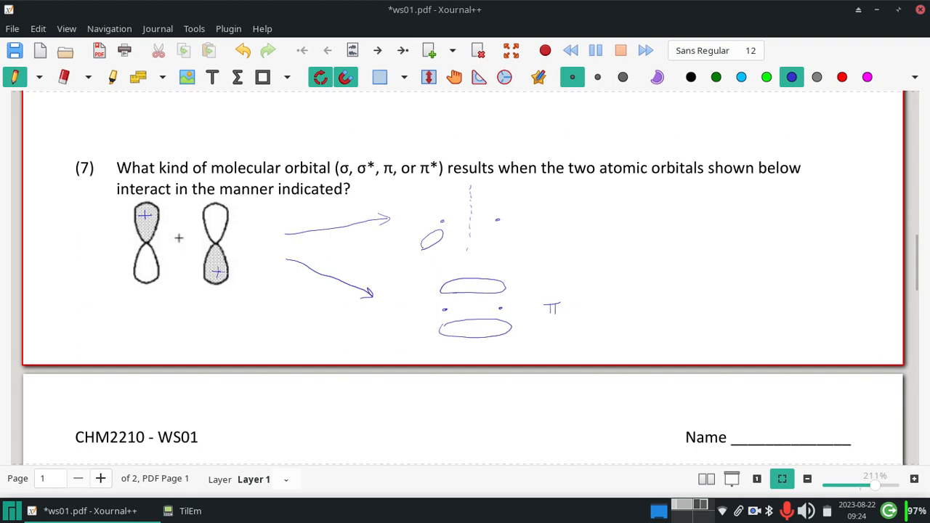
drag(422, 197, 442, 190)
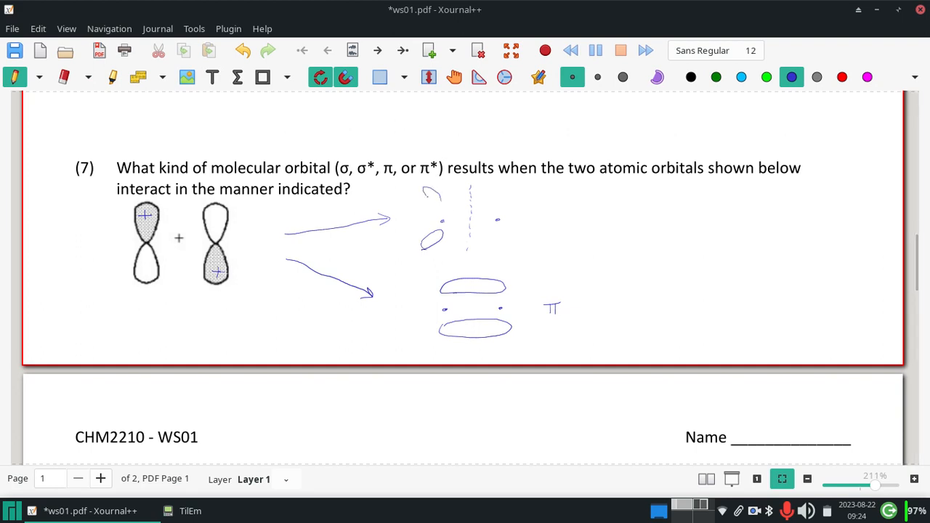